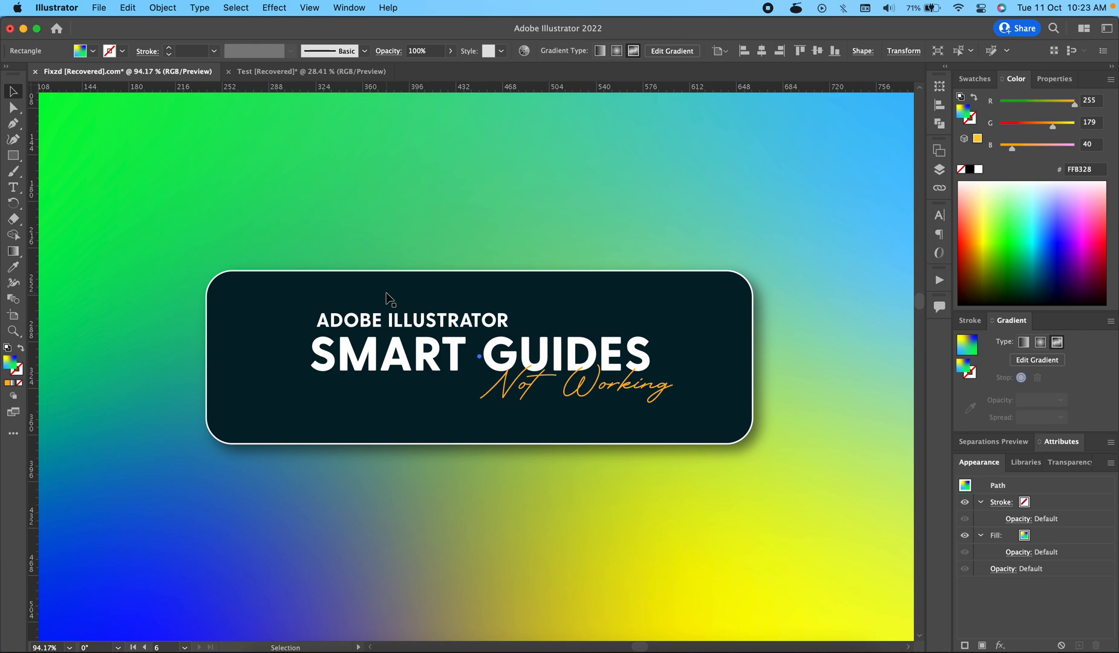
{"action": "mouse_move", "coordinate": [507, 203]}
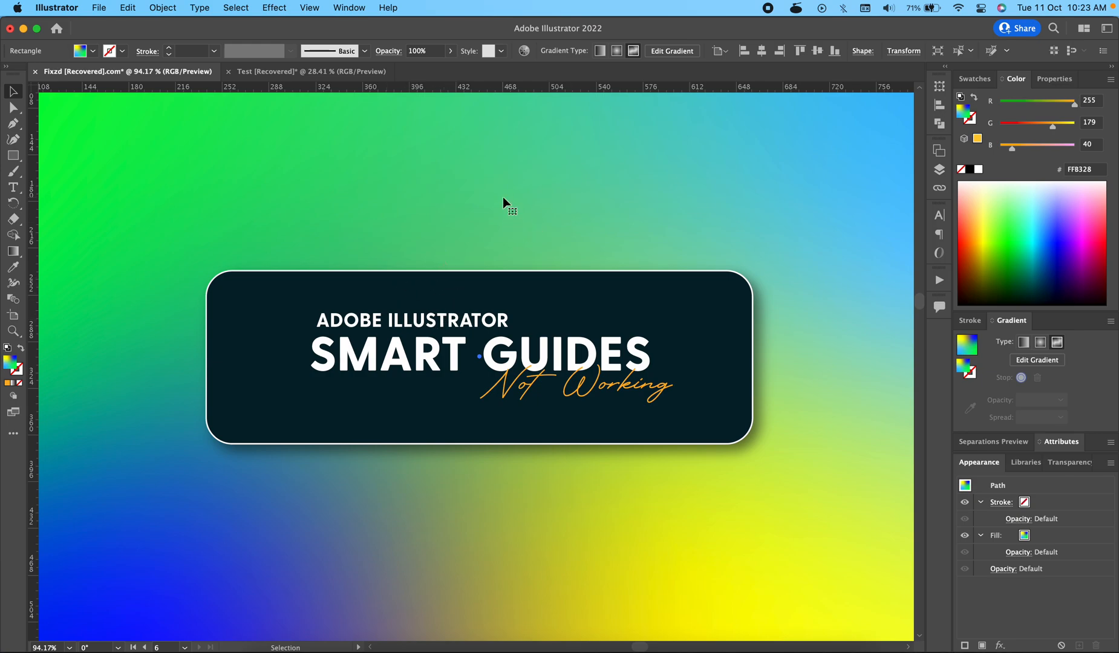
Show the Preferences category list from the Illustrator menu
{"action": "left_click", "coordinate": [57, 7]}
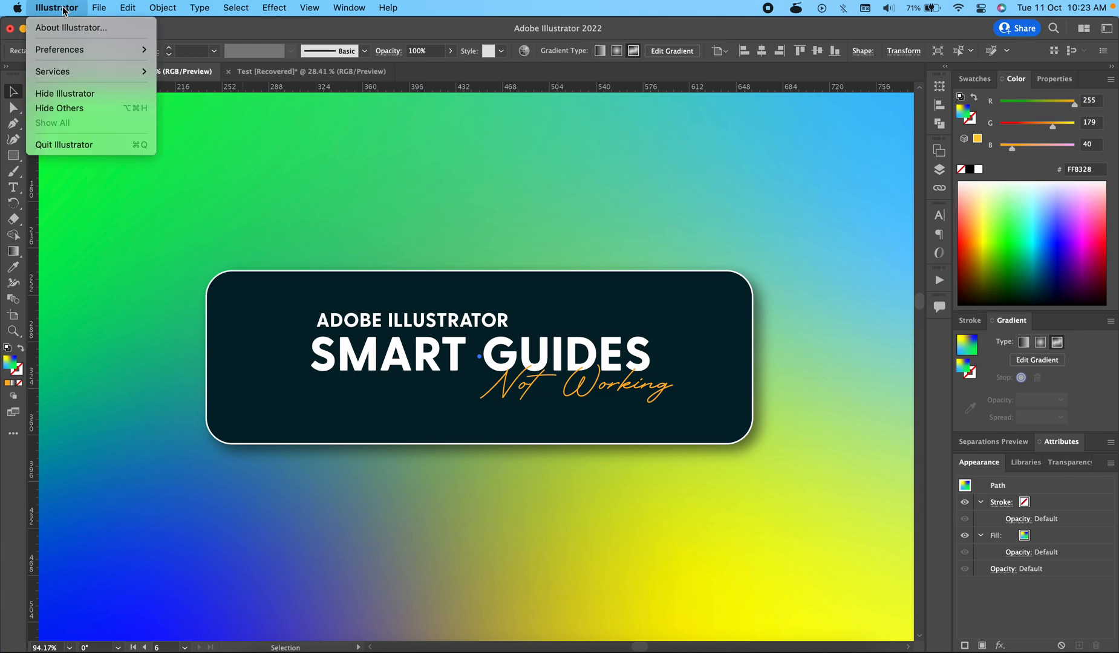
{"action": "left_click", "coordinate": [60, 50]}
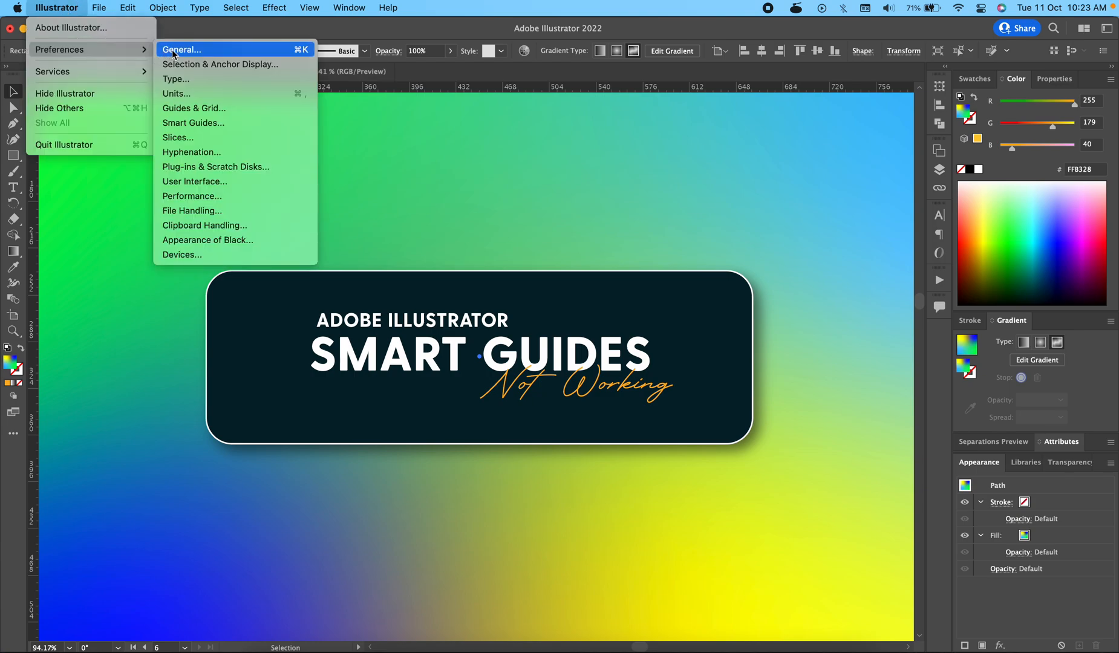
{"action": "mouse_move", "coordinate": [192, 124]}
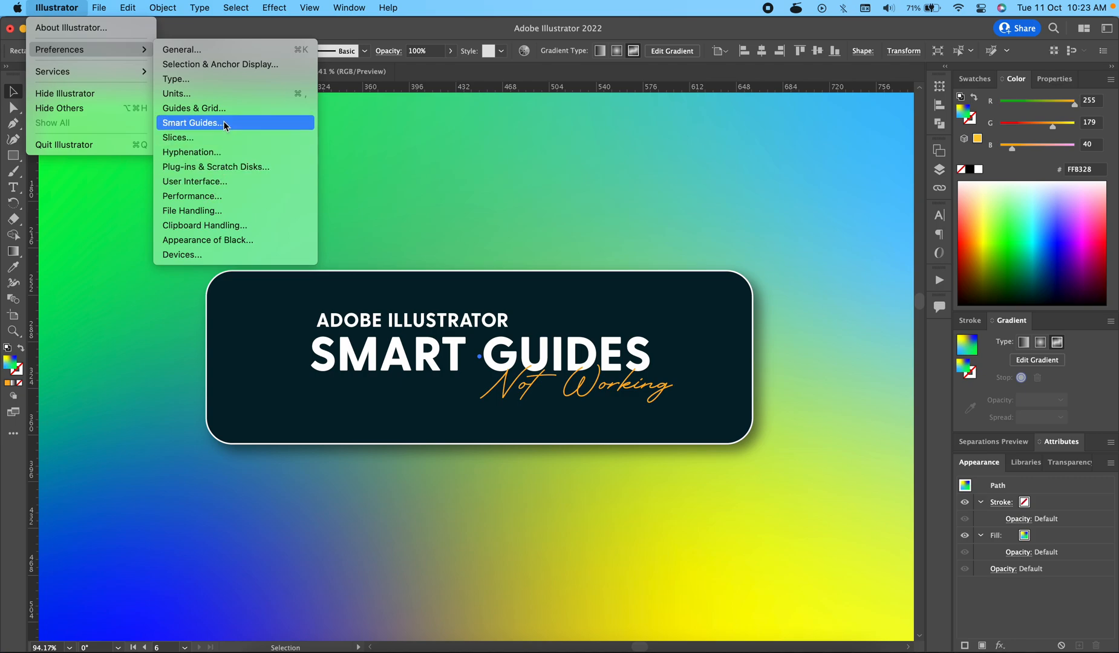
In Smart Guides preferences, change Object Guides color from Magenta to Green
{"action": "left_click", "coordinate": [192, 124]}
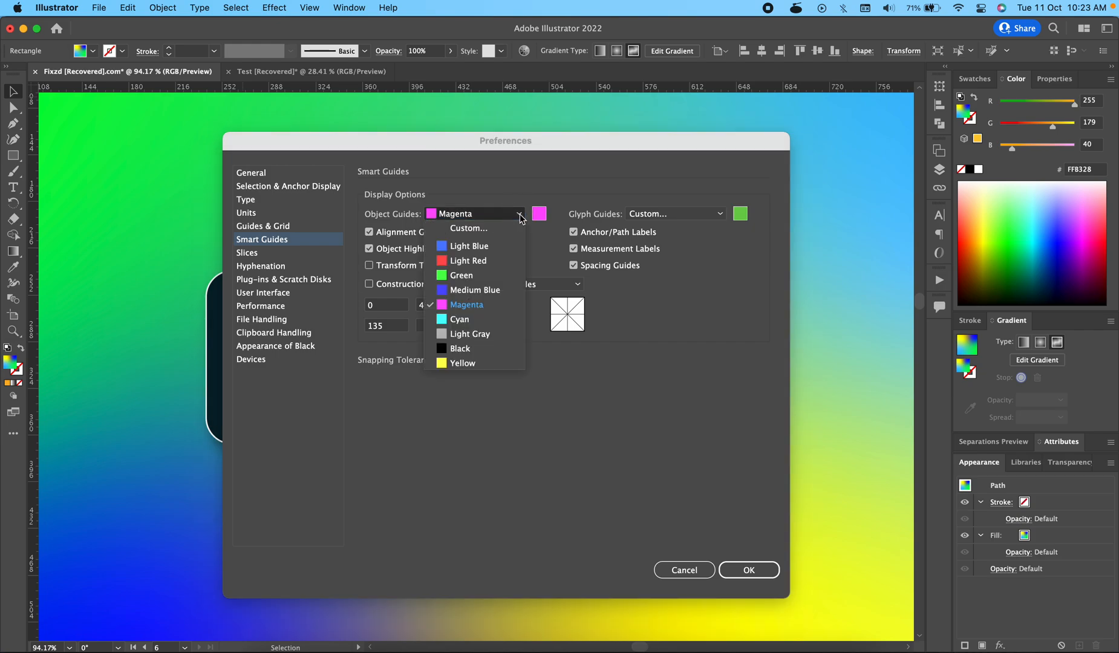
{"action": "left_click", "coordinate": [461, 276]}
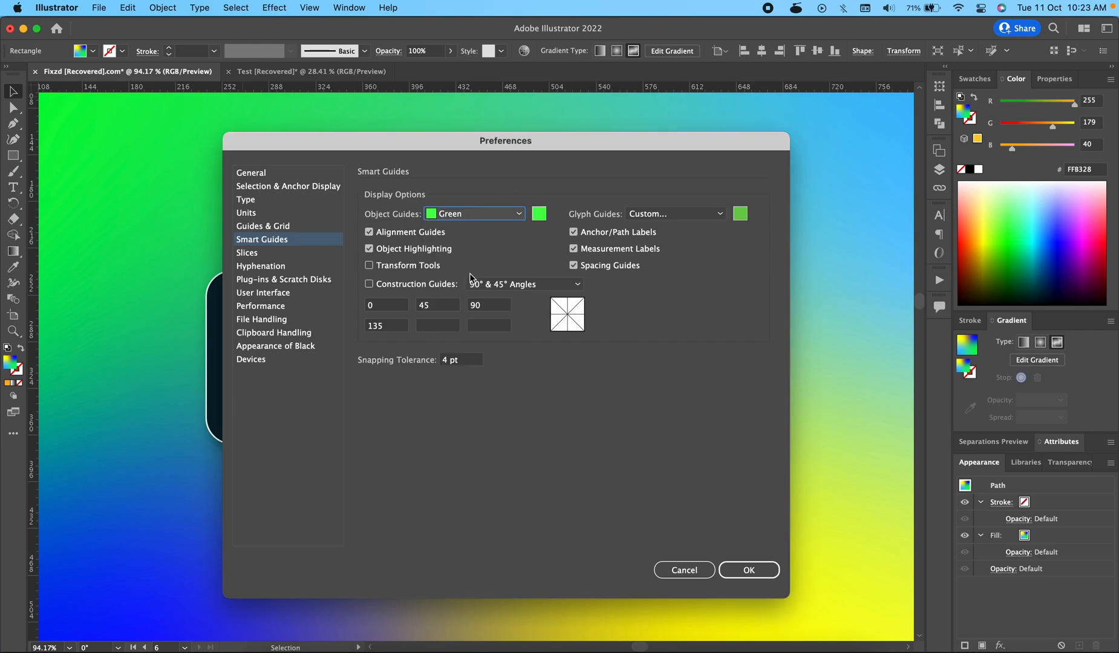
{"action": "mouse_move", "coordinate": [567, 234]}
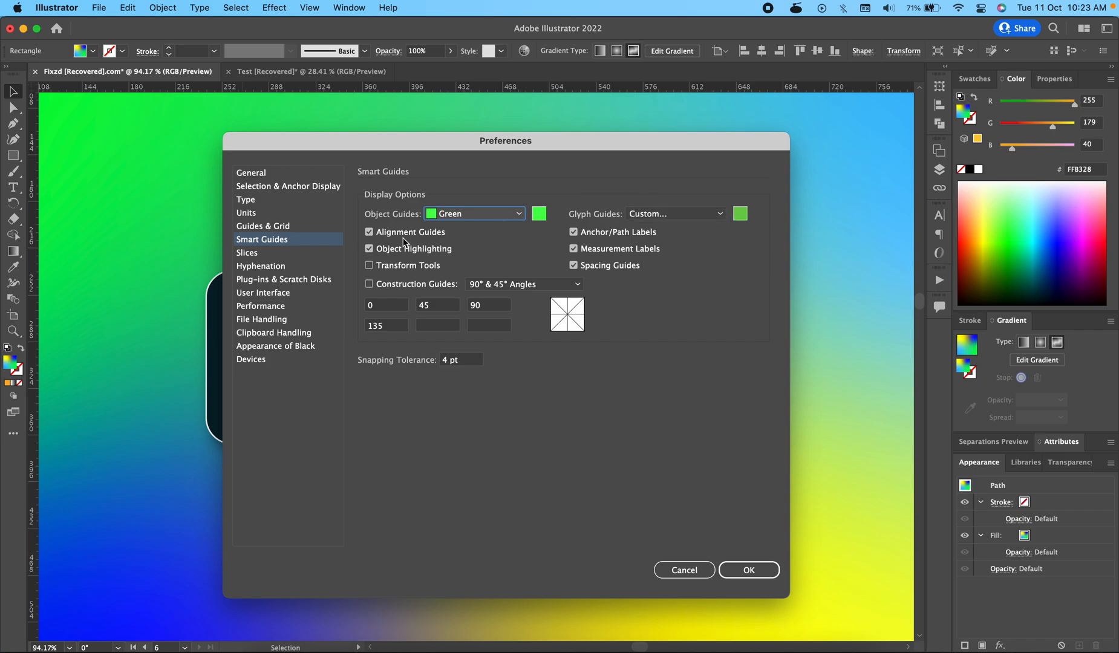
{"action": "mouse_move", "coordinate": [404, 244]}
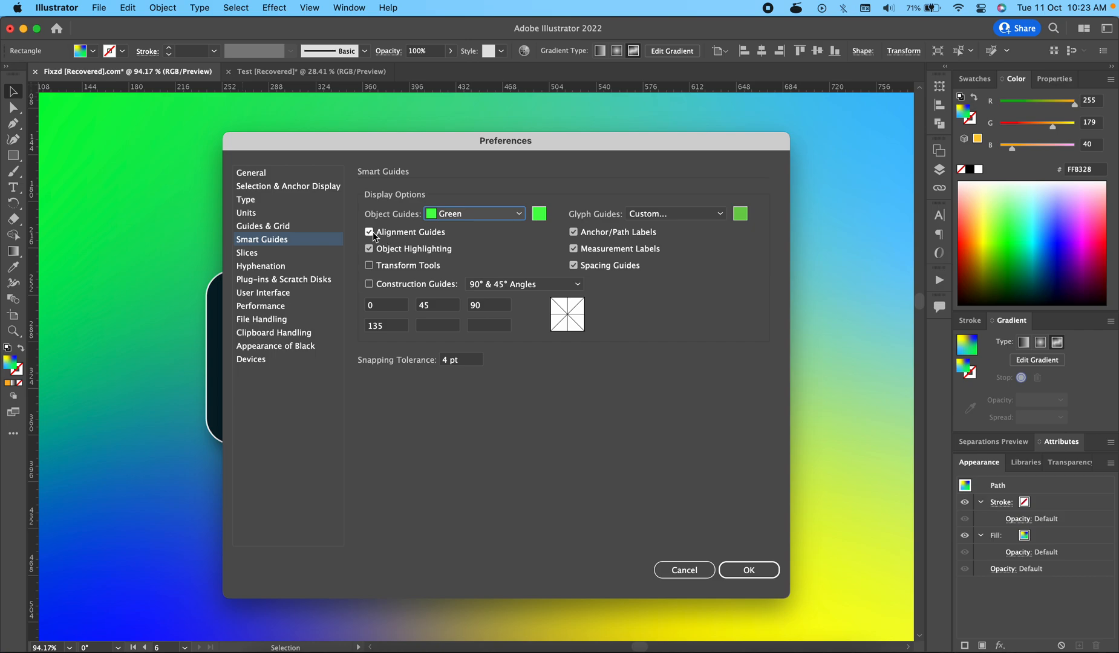
{"action": "left_click", "coordinate": [369, 232]}
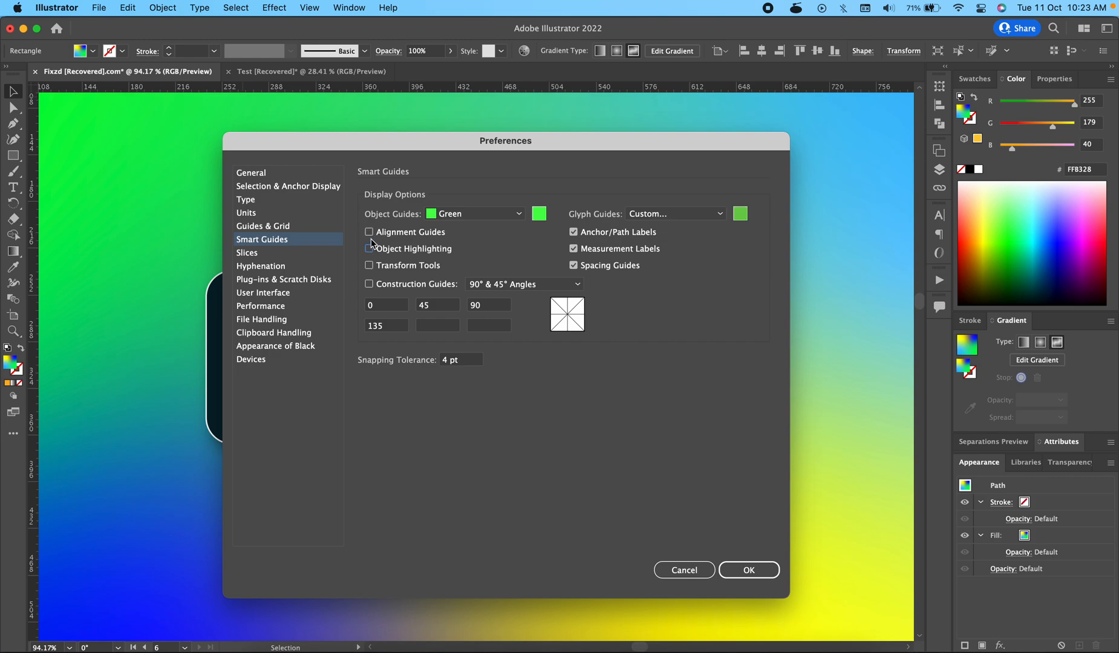
{"action": "left_click", "coordinate": [368, 249]}
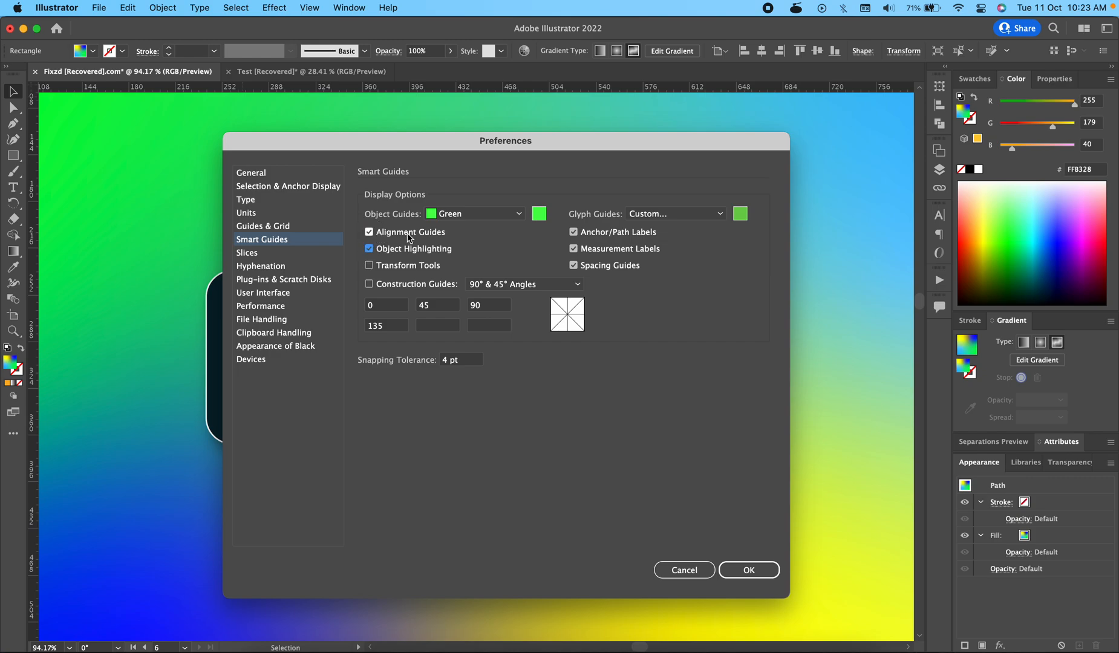
{"action": "mouse_move", "coordinate": [616, 236]}
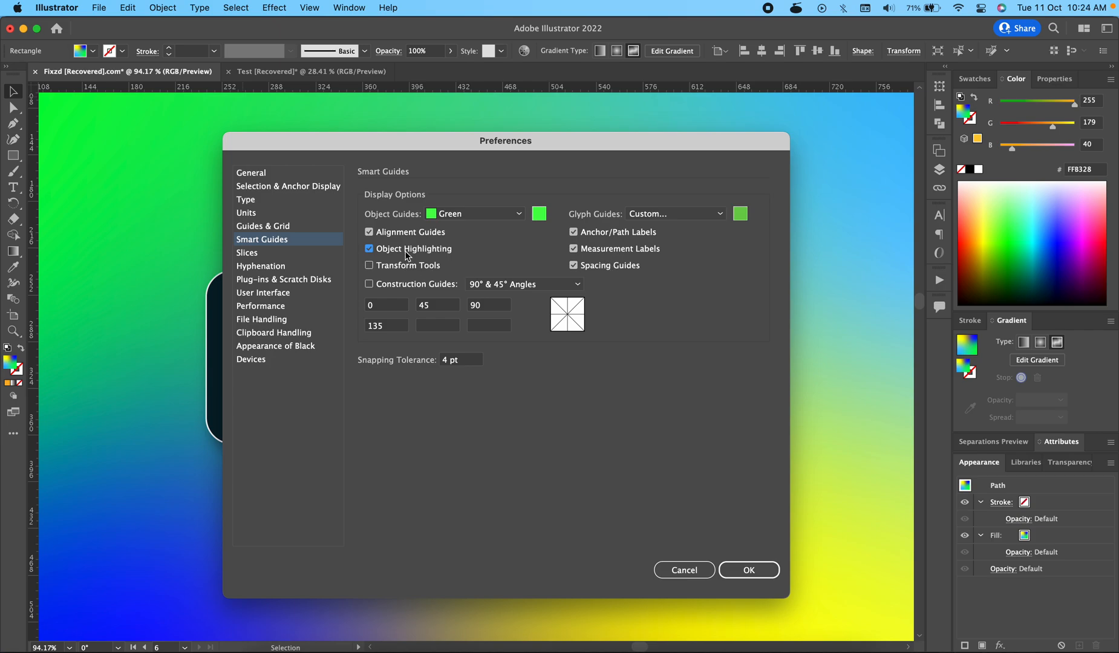
{"action": "mouse_move", "coordinate": [540, 277]}
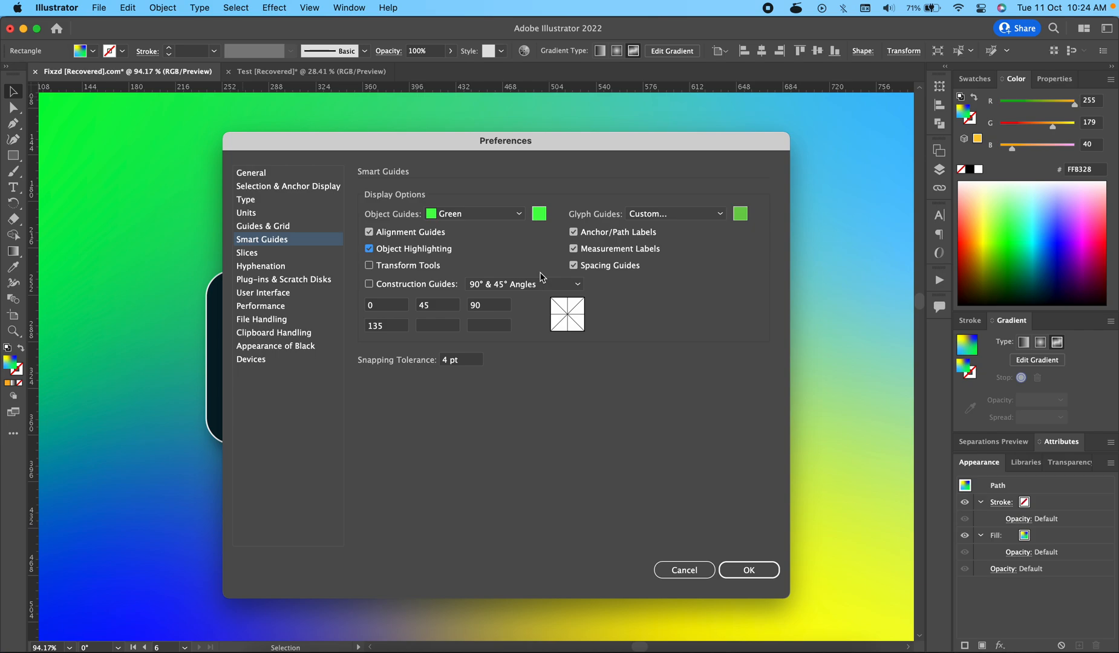
{"action": "mouse_move", "coordinate": [418, 280]}
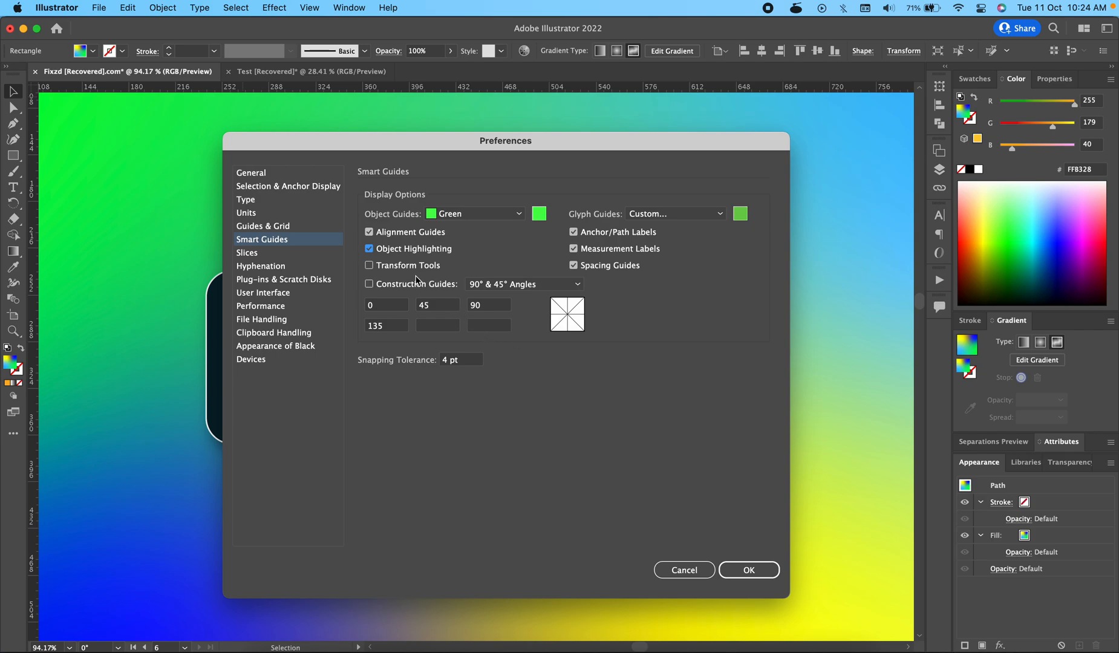
{"action": "left_click", "coordinate": [369, 265]}
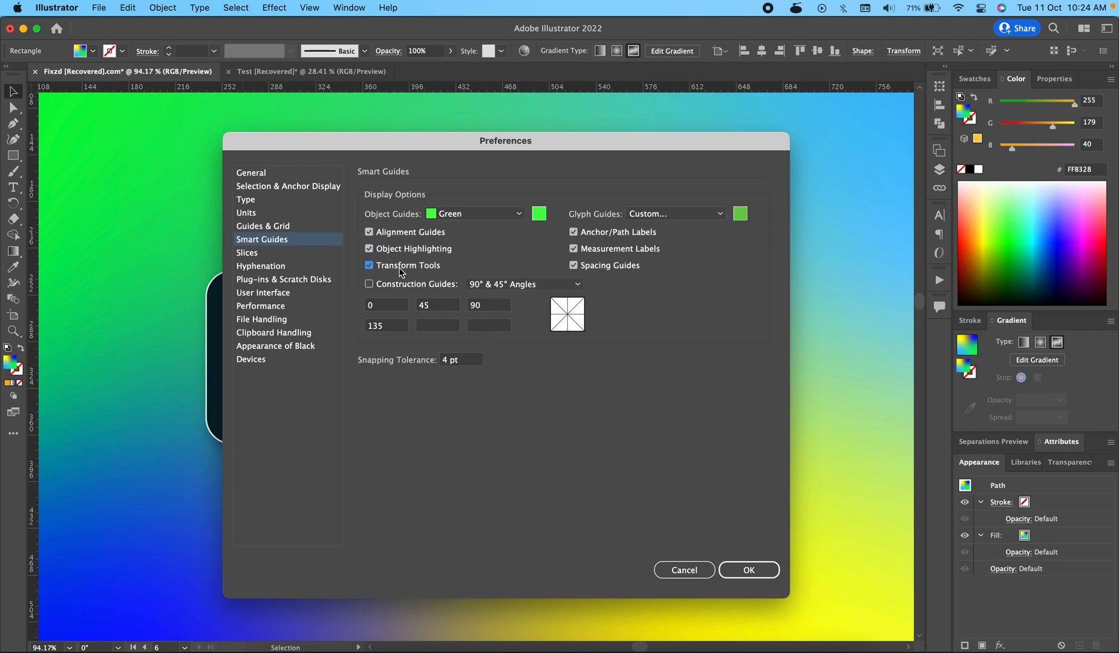
{"action": "left_click", "coordinate": [369, 284]}
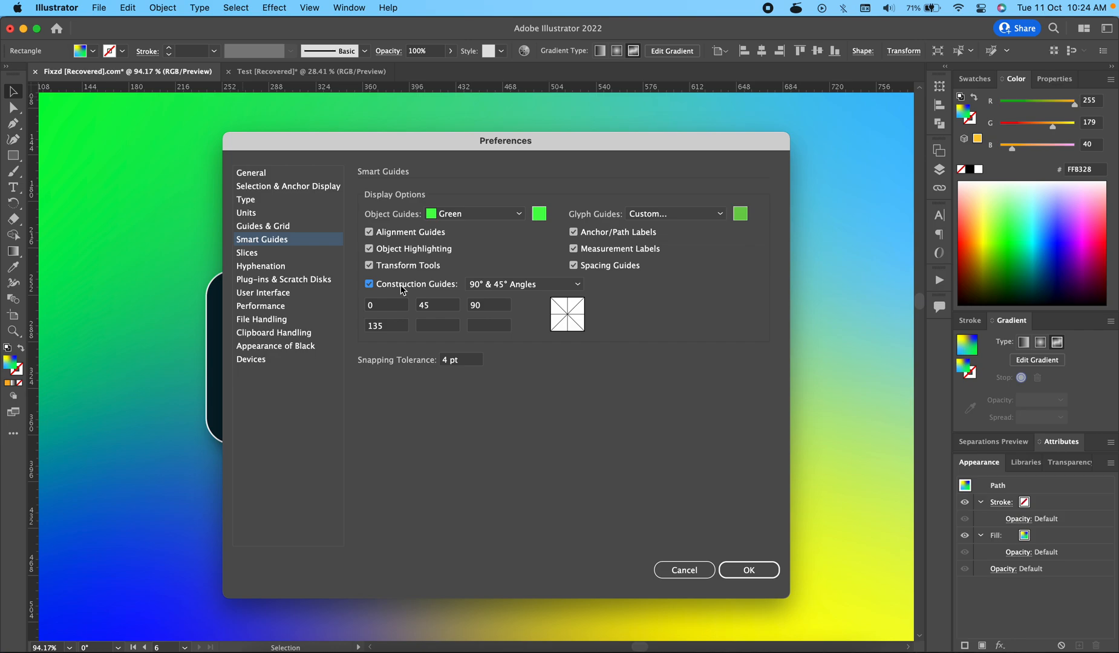
{"action": "mouse_move", "coordinate": [415, 285]}
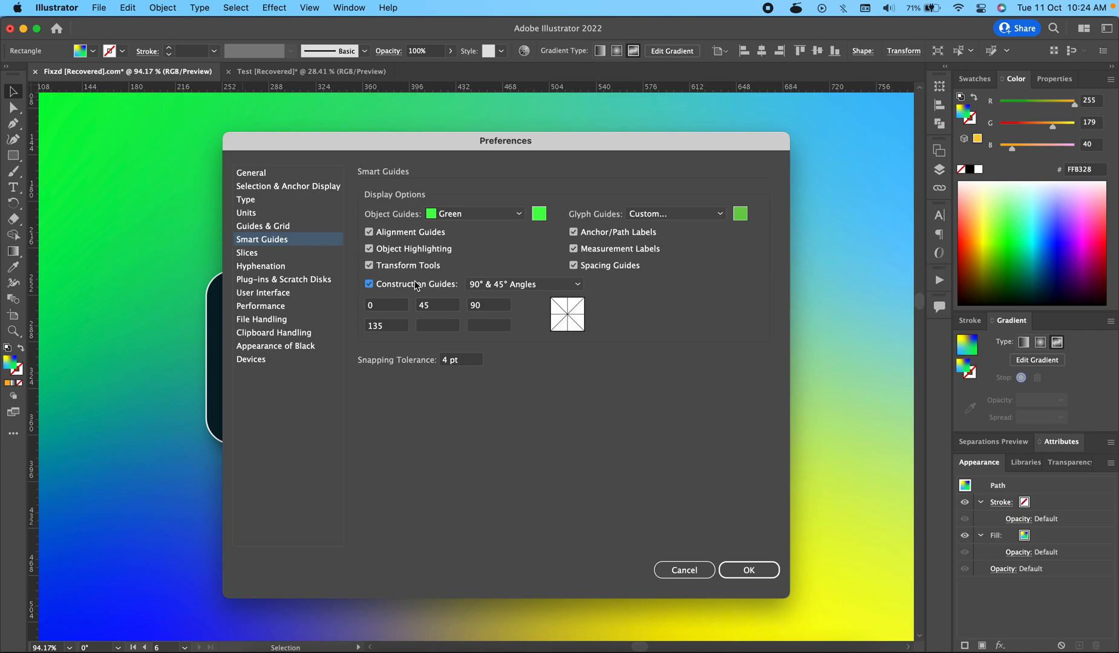
{"action": "mouse_move", "coordinate": [389, 270]}
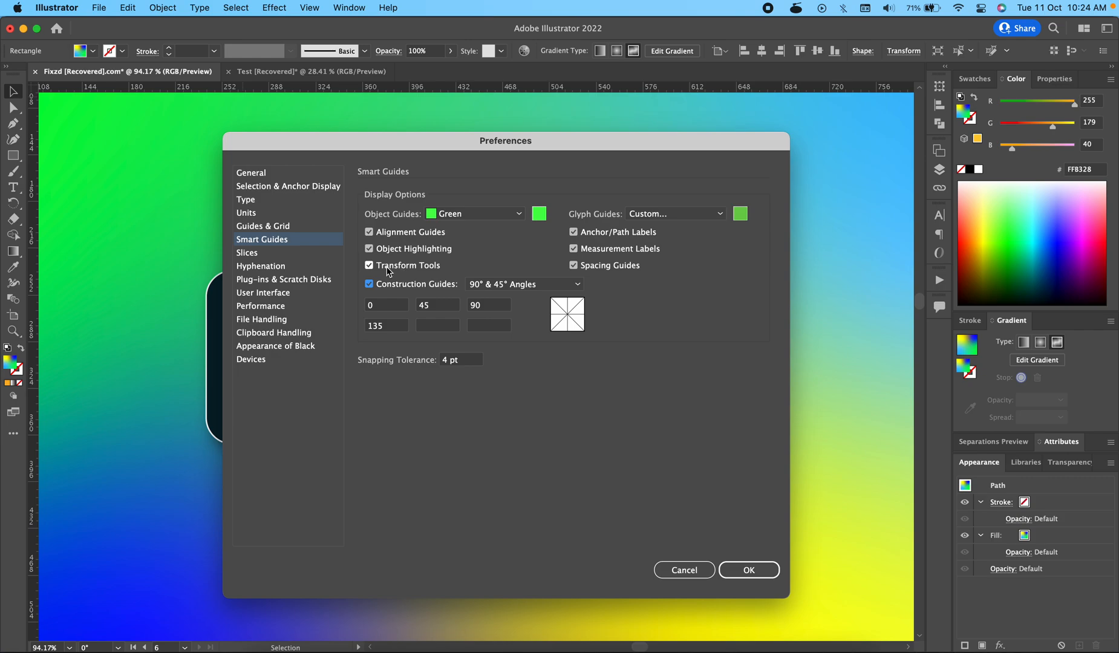
{"action": "left_click", "coordinate": [369, 284]}
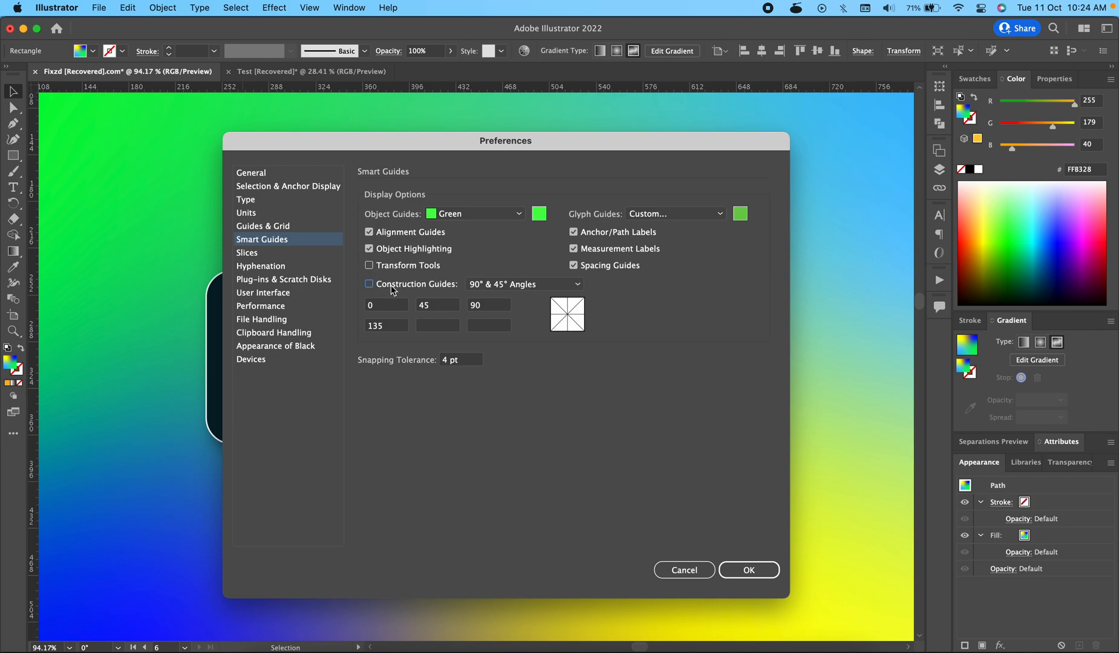
{"action": "mouse_move", "coordinate": [376, 372]}
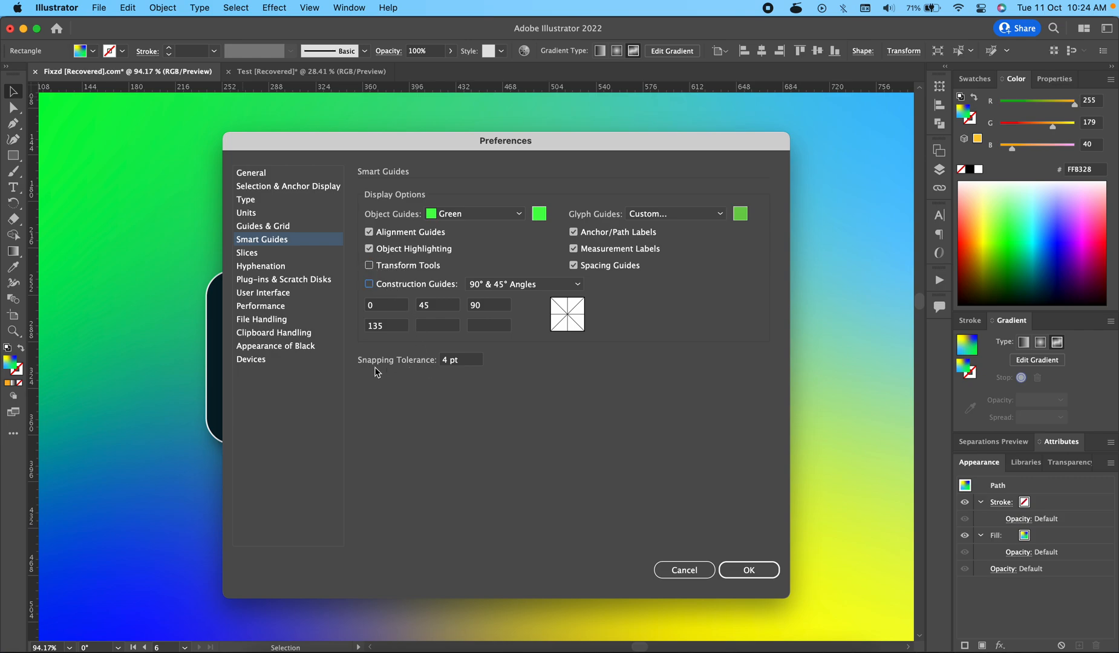
{"action": "mouse_move", "coordinate": [496, 371]}
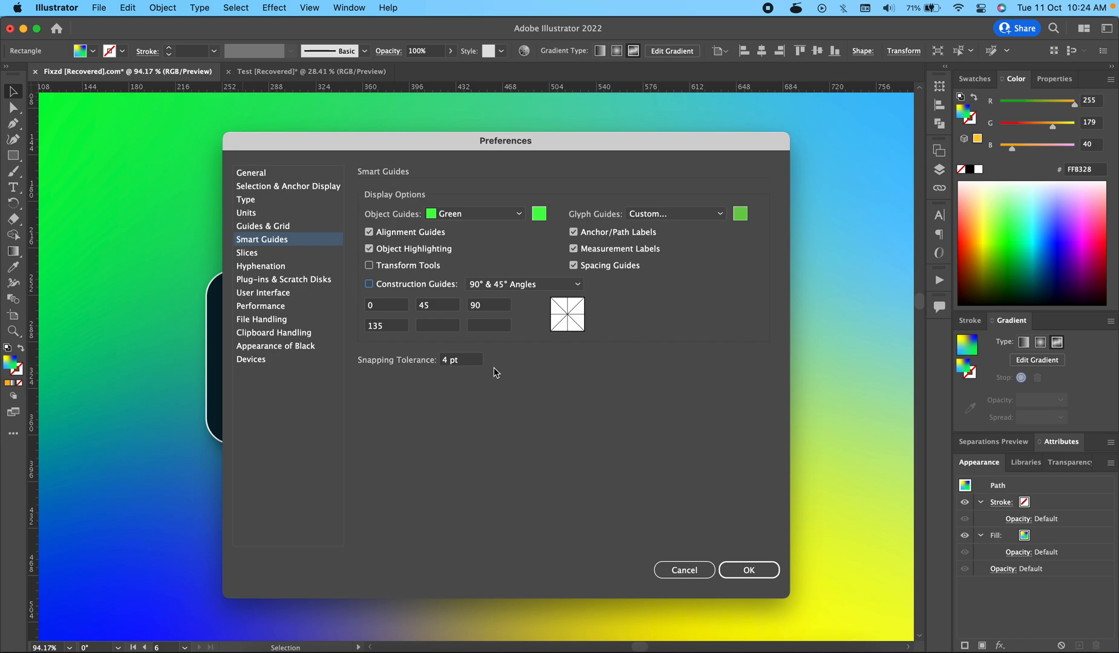
{"action": "mouse_move", "coordinate": [447, 367]}
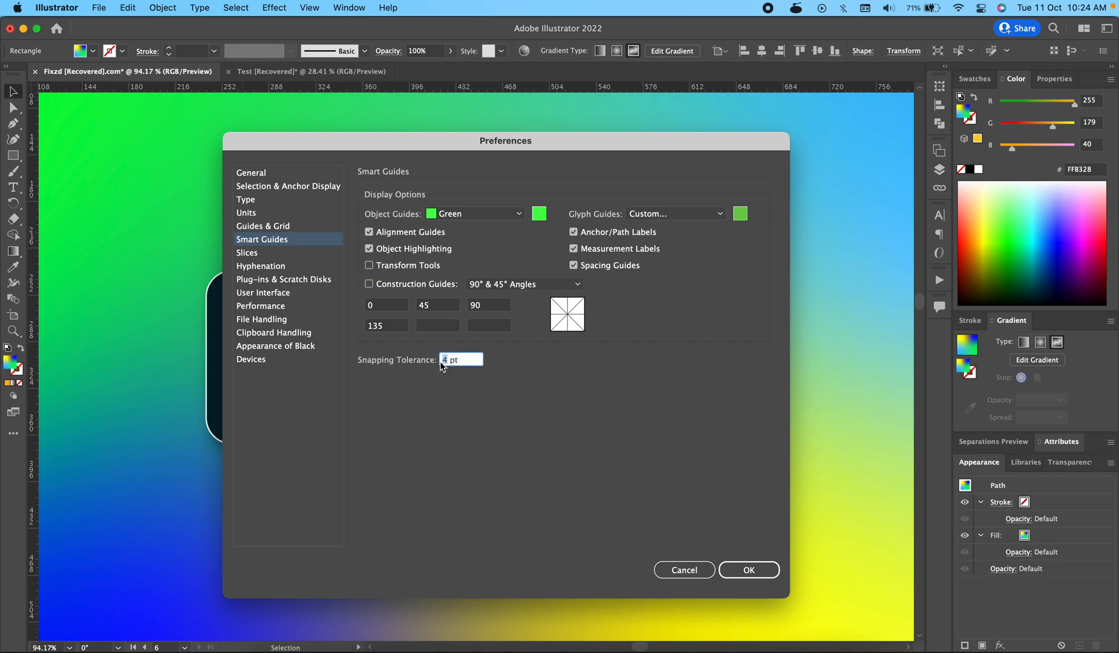
Set Snapping Tolerance to 4 pt and confirm the Preferences with OK
{"action": "key", "text": "Backspace"}
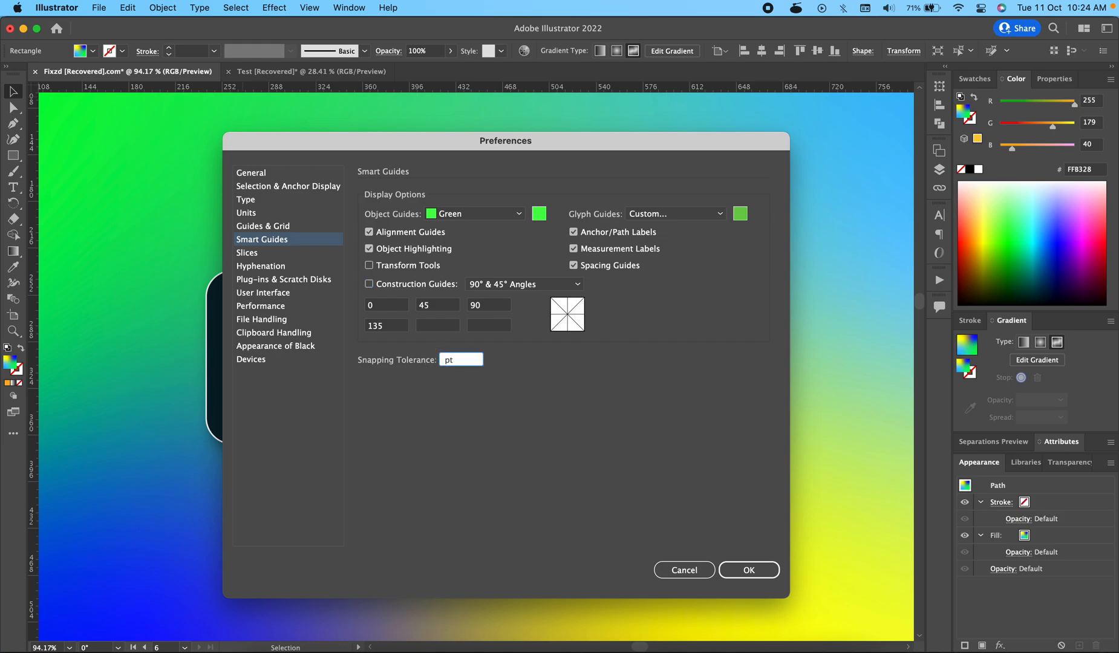
{"action": "left_click", "coordinate": [461, 359]}
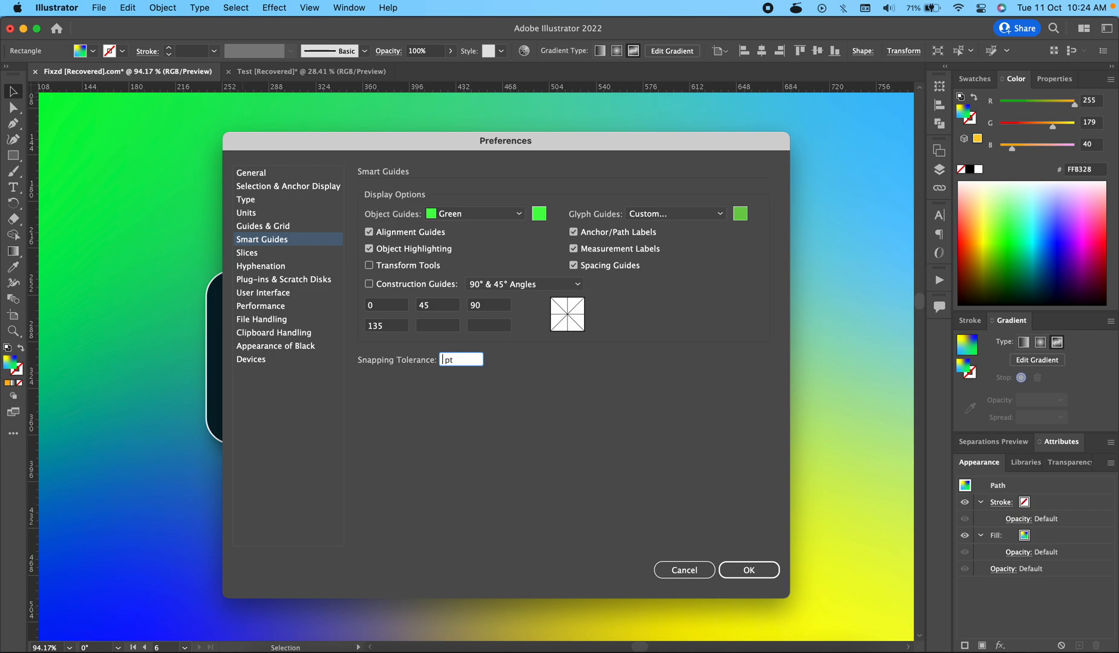
{"action": "type", "text": "4"}
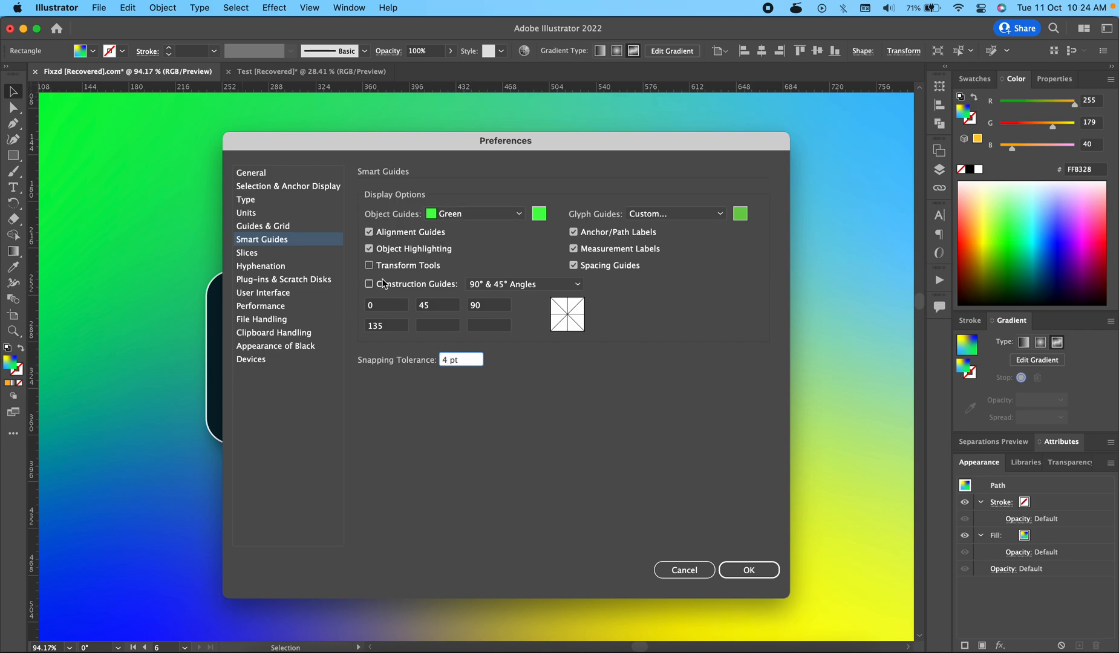
{"action": "mouse_move", "coordinate": [406, 241]}
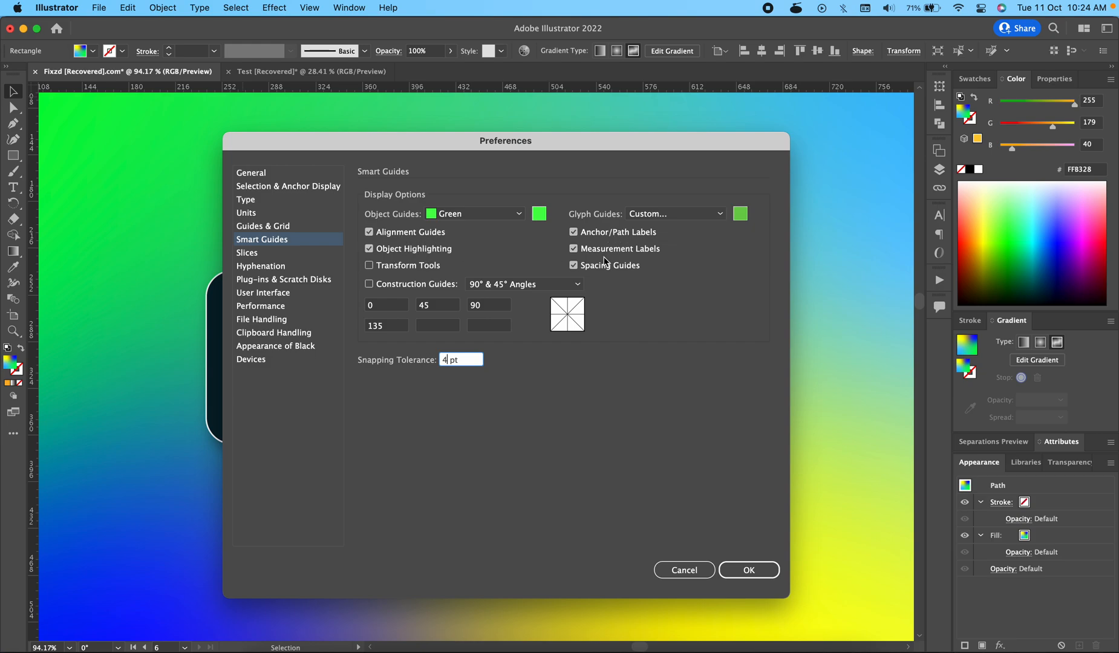
{"action": "mouse_move", "coordinate": [629, 319]}
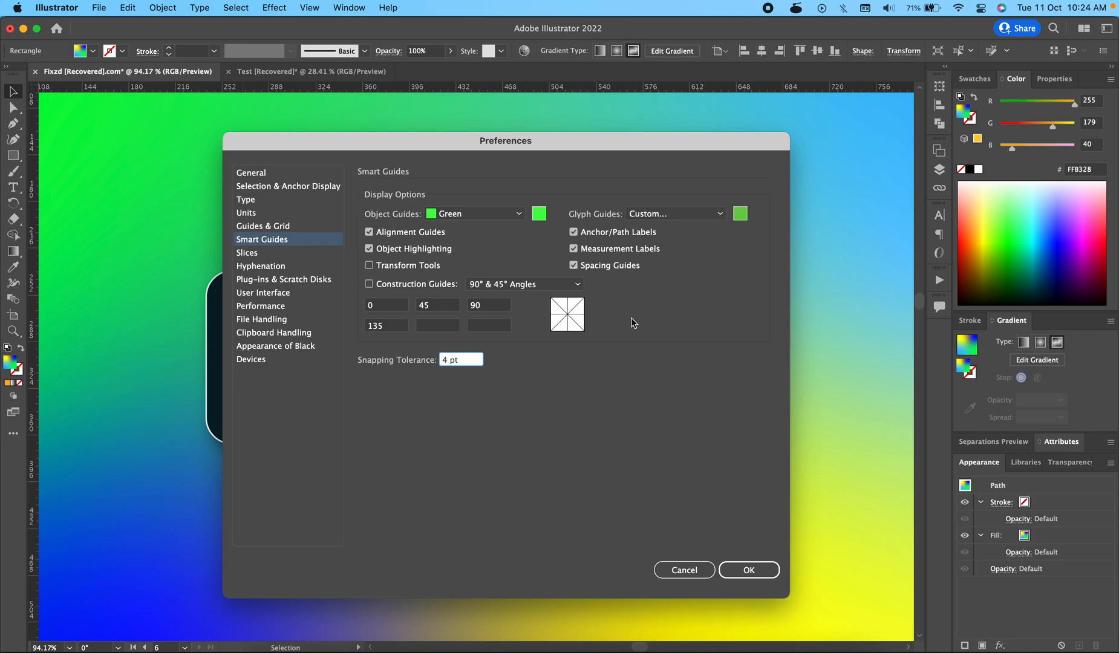
{"action": "mouse_move", "coordinate": [666, 387]}
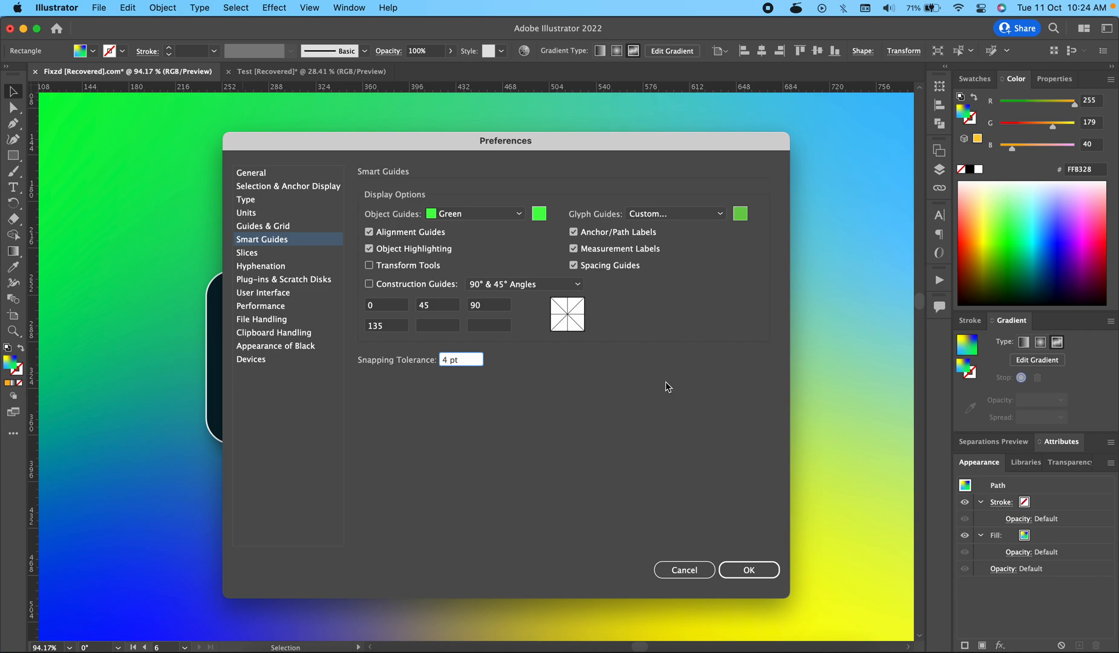
{"action": "left_click", "coordinate": [748, 569]}
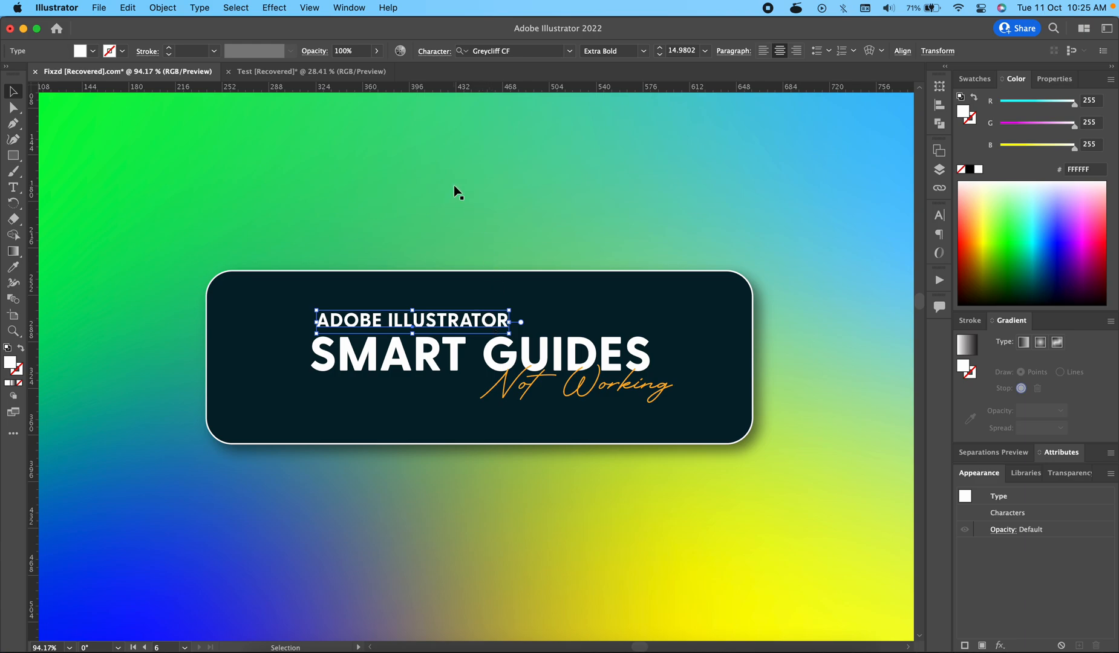
{"action": "mouse_move", "coordinate": [309, 7]}
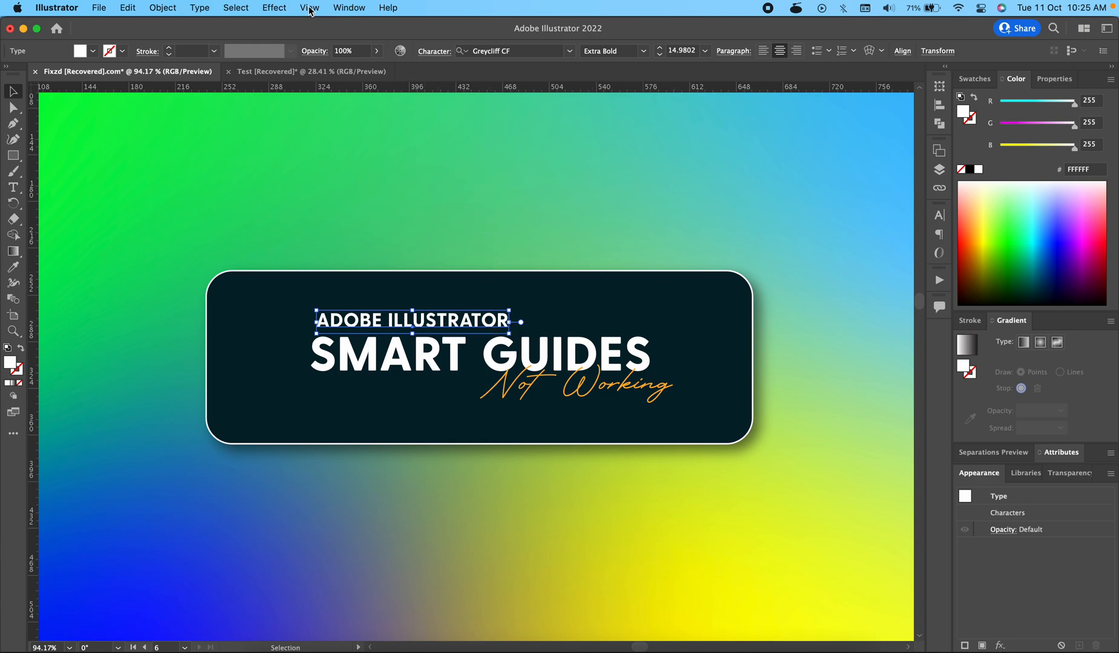
Enable Smart Guides (Cmd+U) from the View menu
{"action": "left_click", "coordinate": [308, 8]}
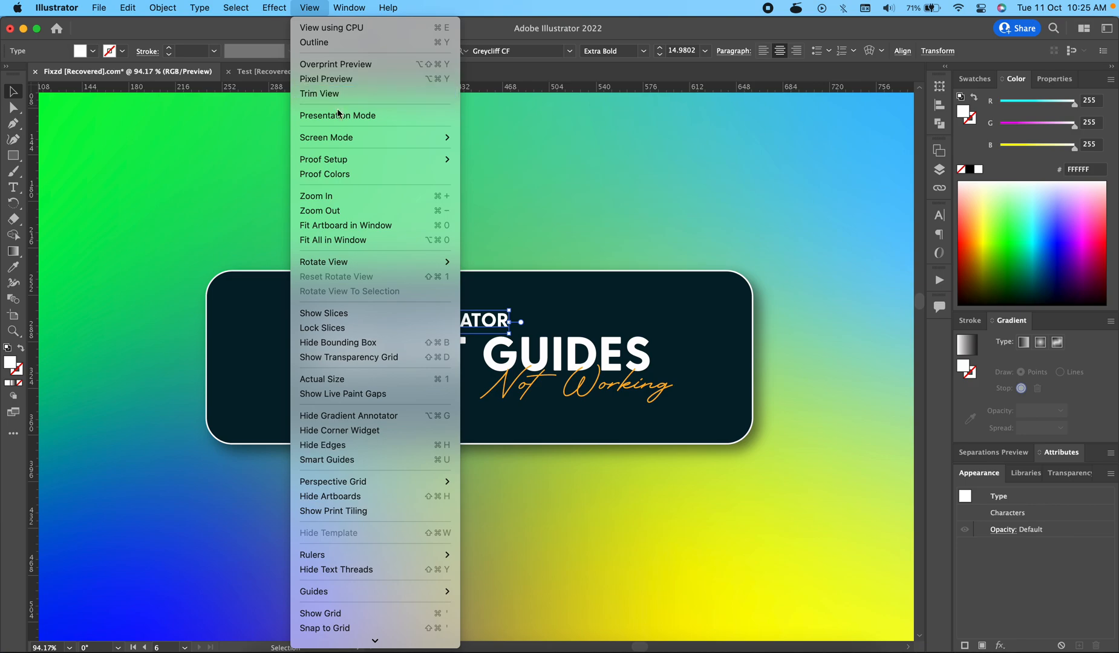
{"action": "mouse_move", "coordinate": [328, 459]}
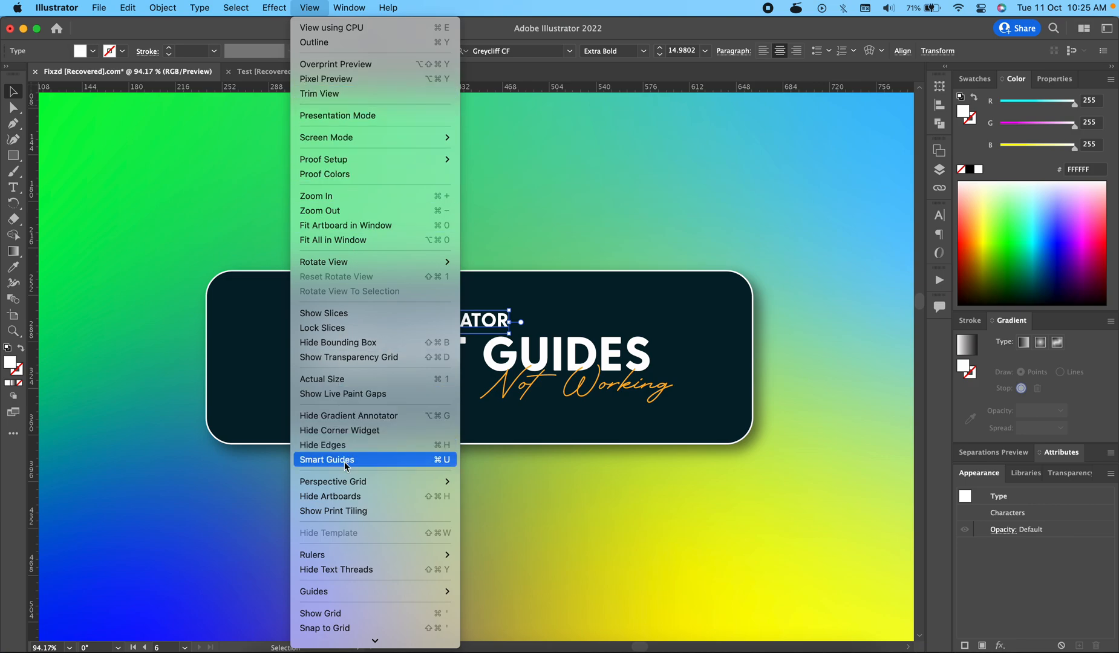
{"action": "left_click", "coordinate": [328, 460]}
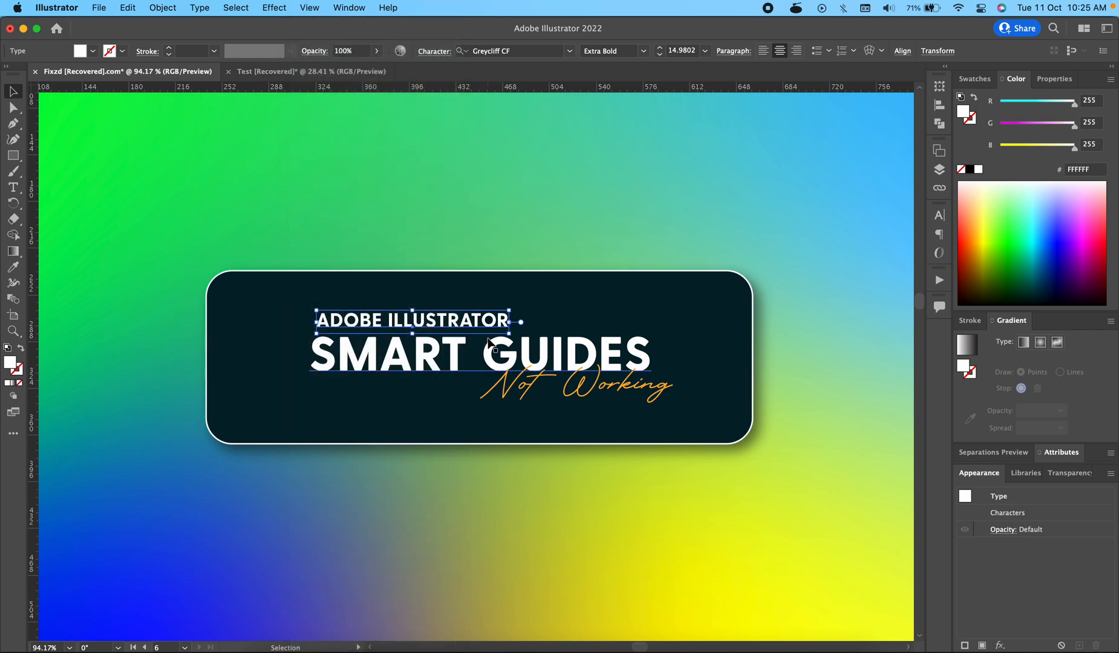
{"action": "mouse_move", "coordinate": [394, 214]}
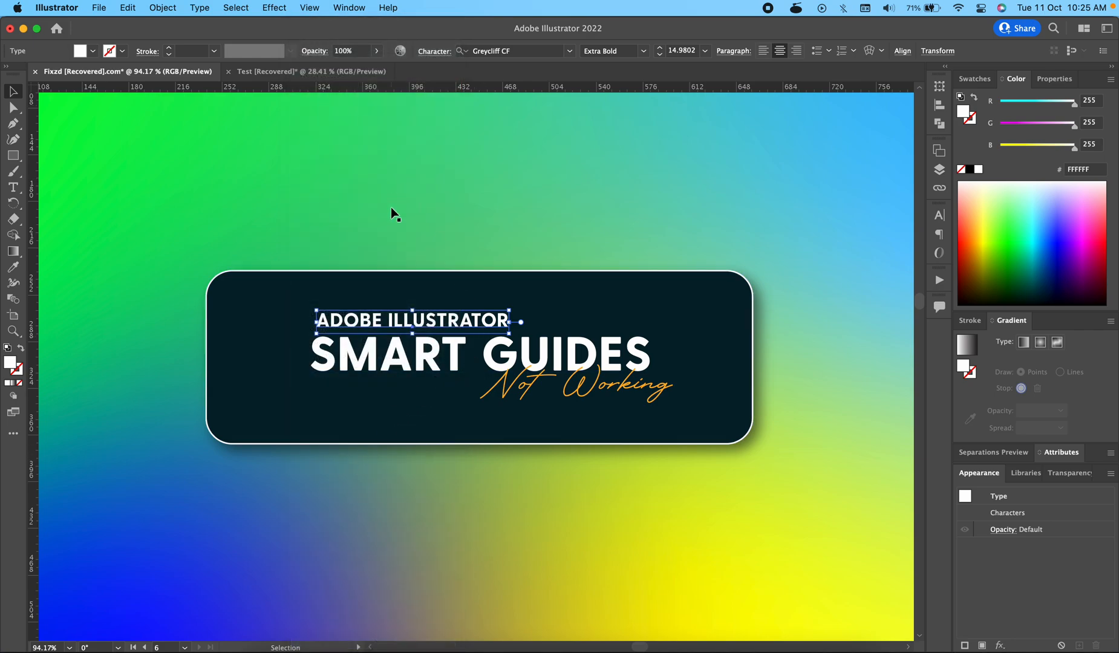
{"action": "mouse_move", "coordinate": [309, 13]}
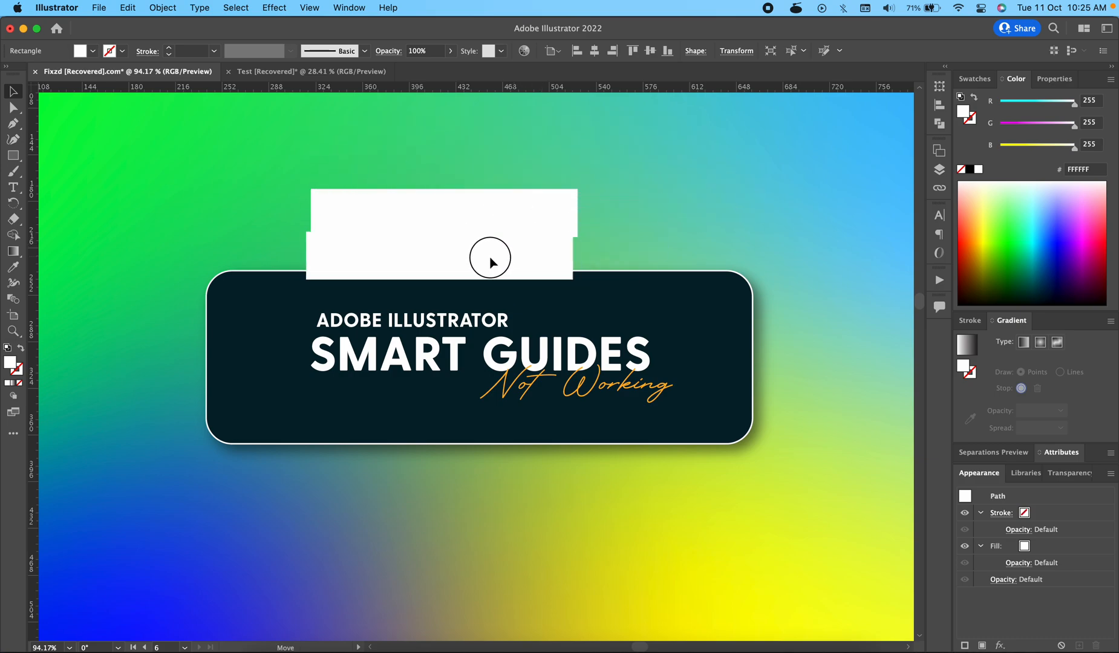
Drag the upper white rectangle up and right until it snaps to the green guide
{"action": "left_click", "coordinate": [461, 254]}
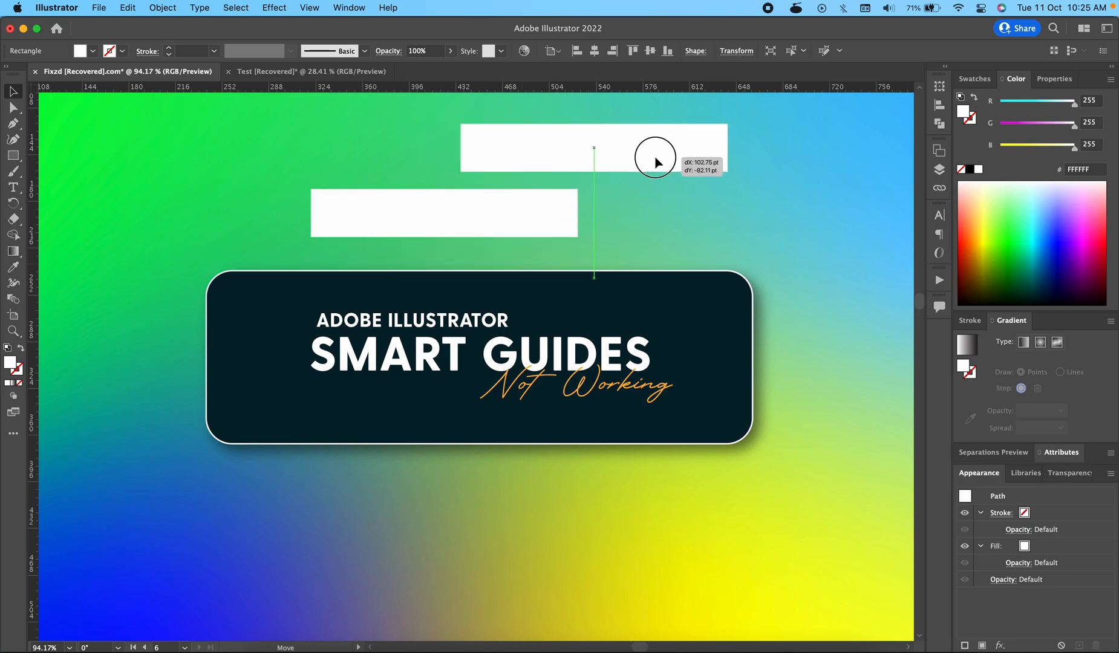
{"action": "left_click_drag", "start_coordinate": [593, 147], "coordinate": [556, 169]}
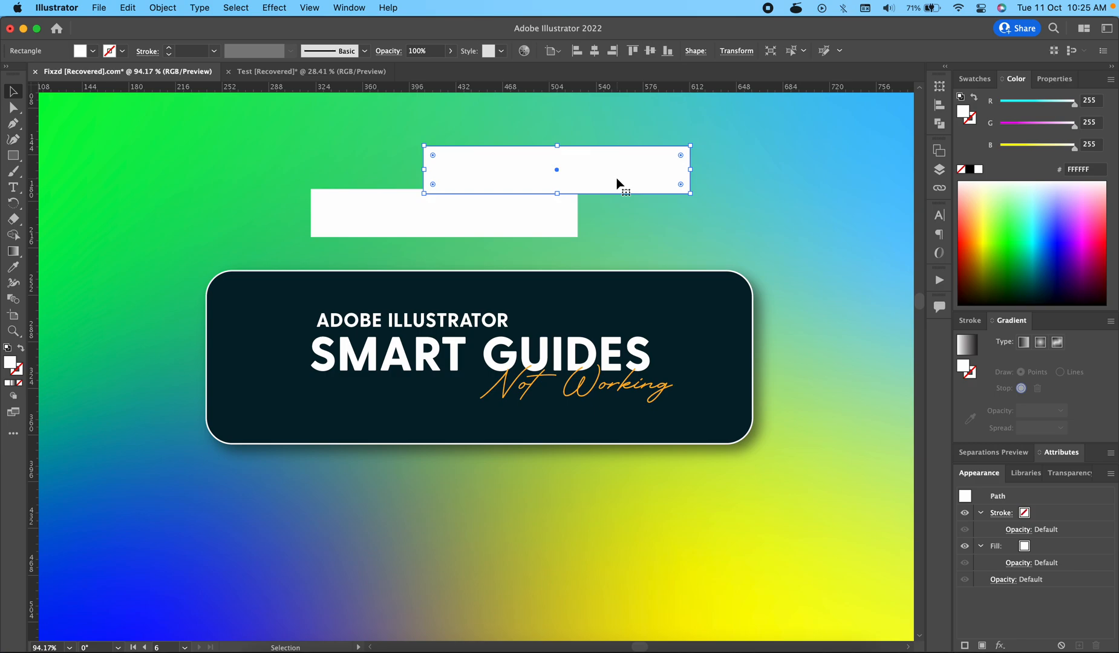
{"action": "left_click", "coordinate": [308, 7]}
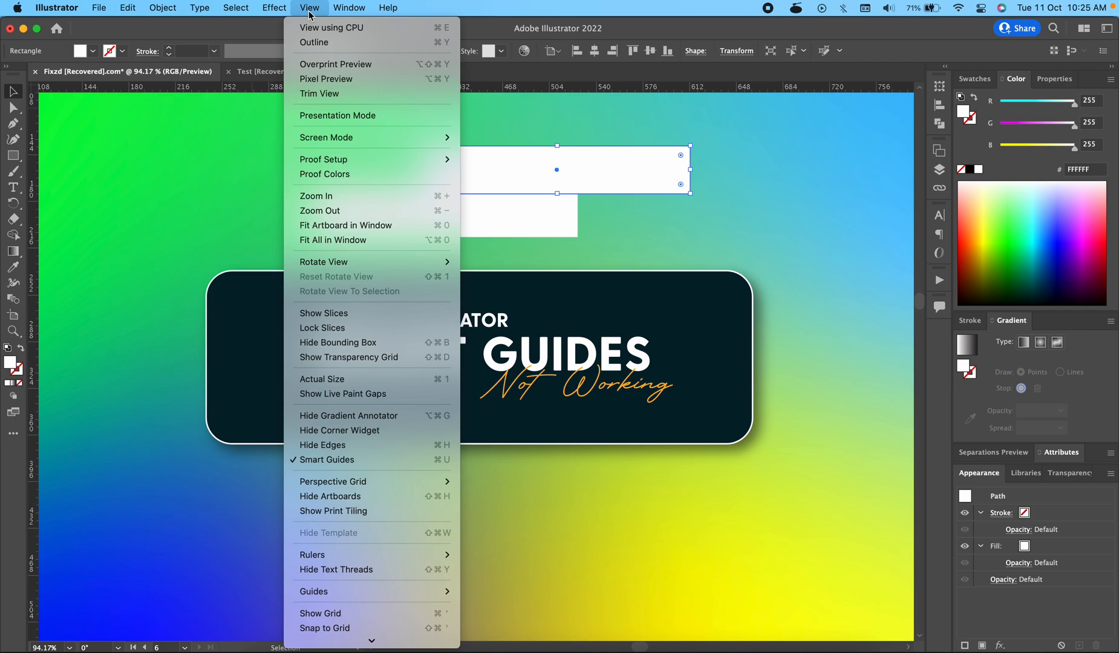
{"action": "mouse_move", "coordinate": [346, 445]}
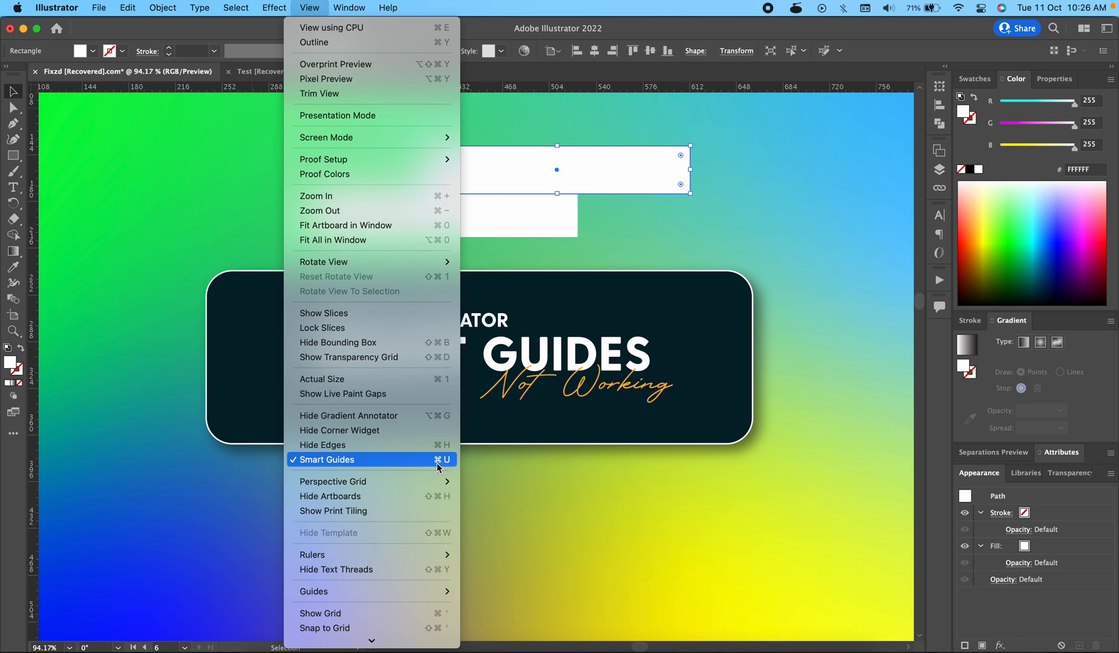
Toggle Smart Guides off again from the View menu
{"action": "left_click", "coordinate": [327, 460]}
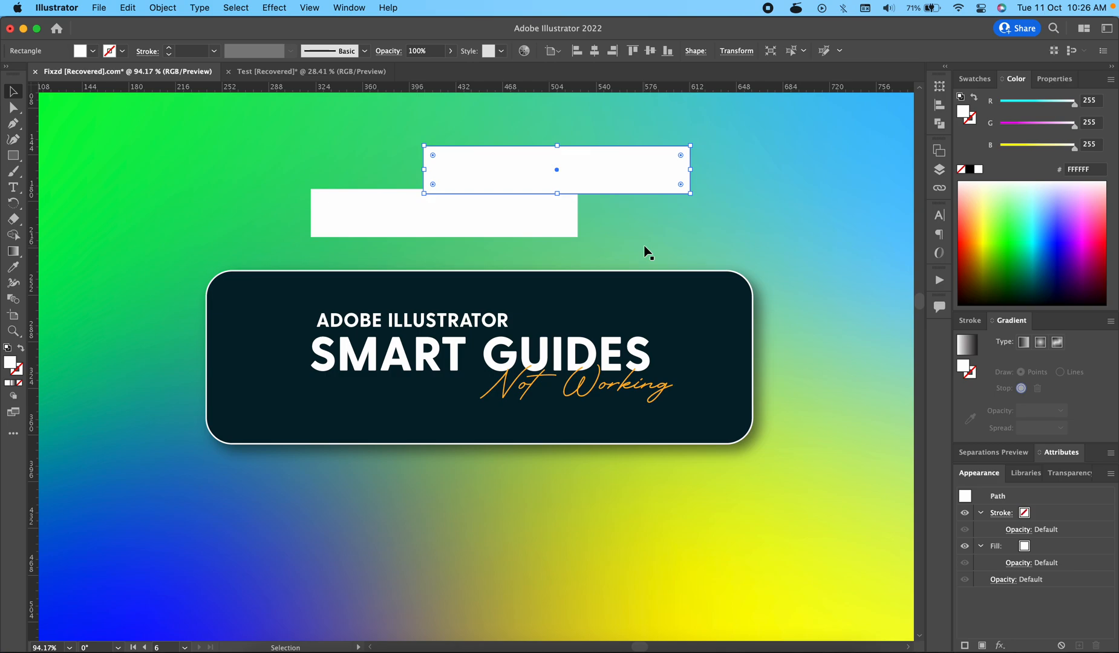
{"action": "mouse_move", "coordinate": [657, 238]}
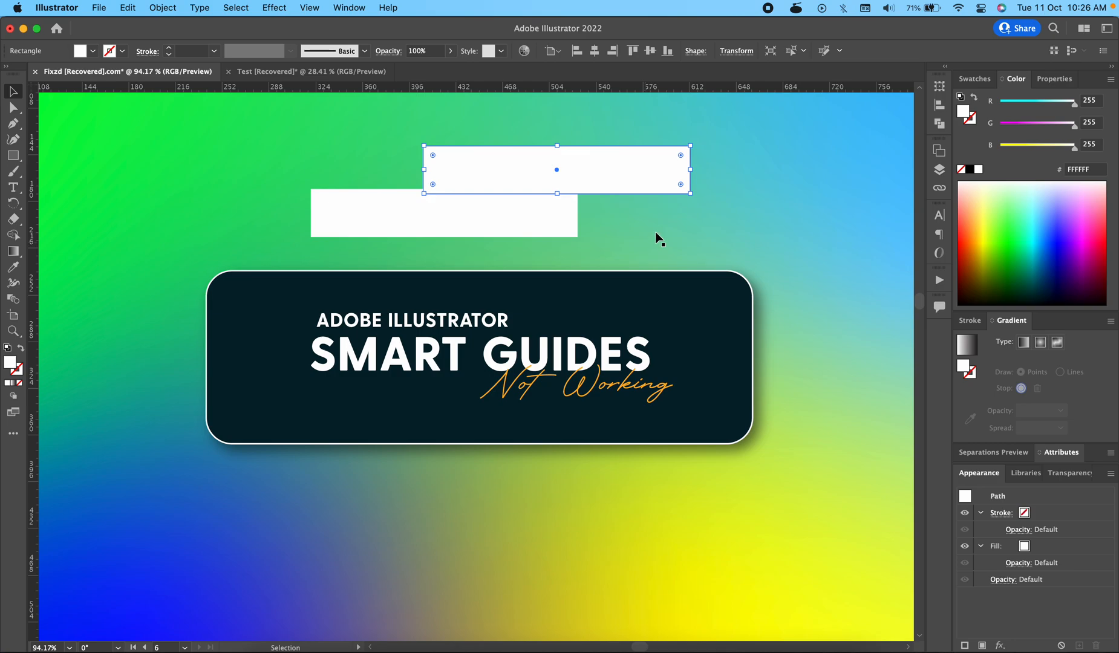